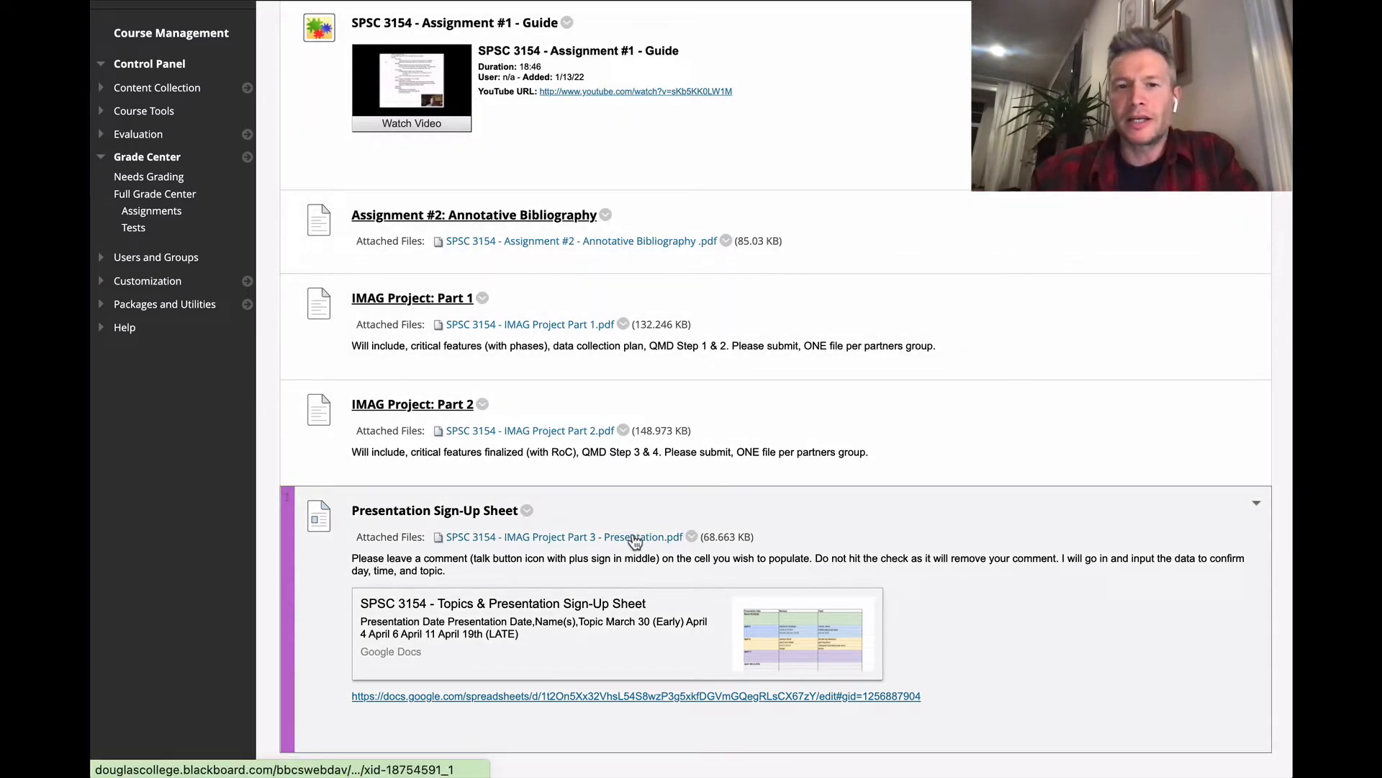
mouse_move(507, 541)
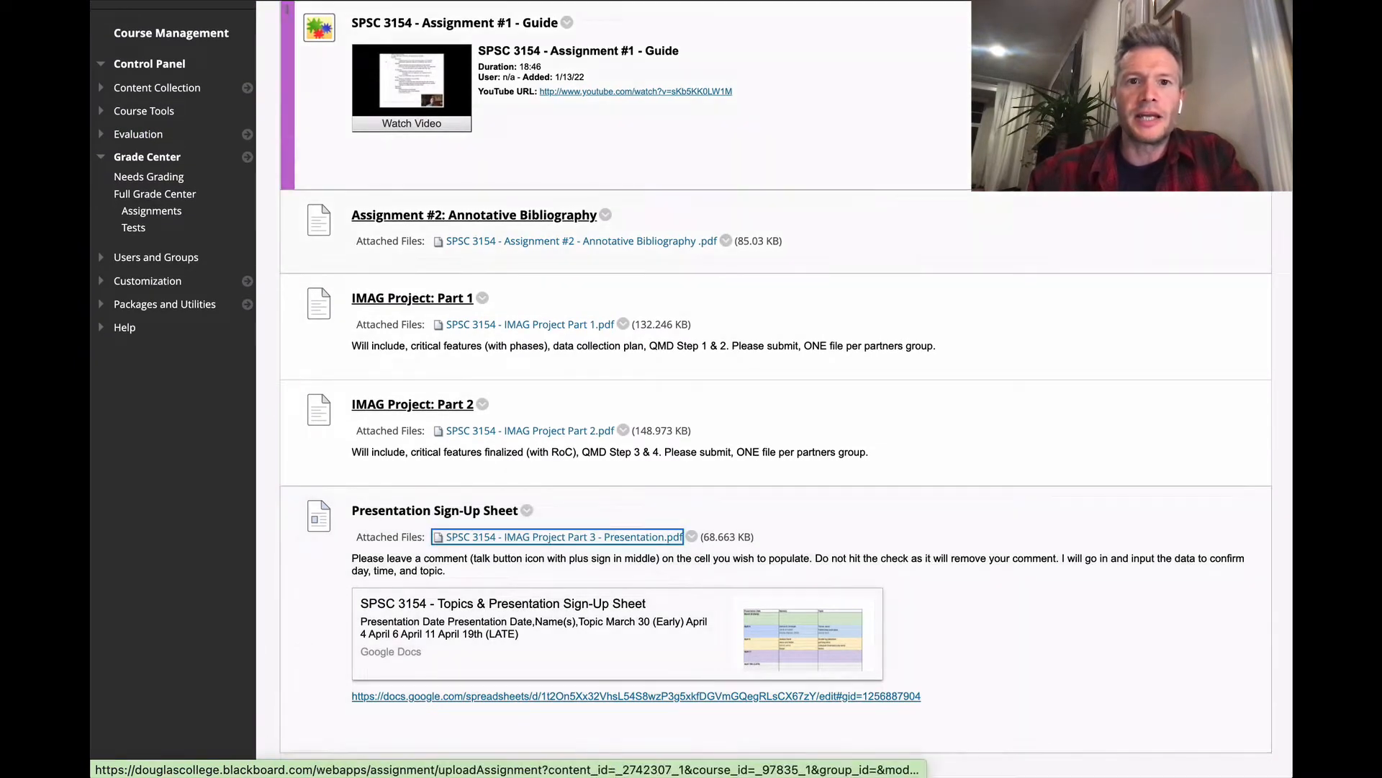
Open the IMAG Project Part 3 Presentation PDF and read both pages, including the 10% grading breakdown
left_click(562, 537)
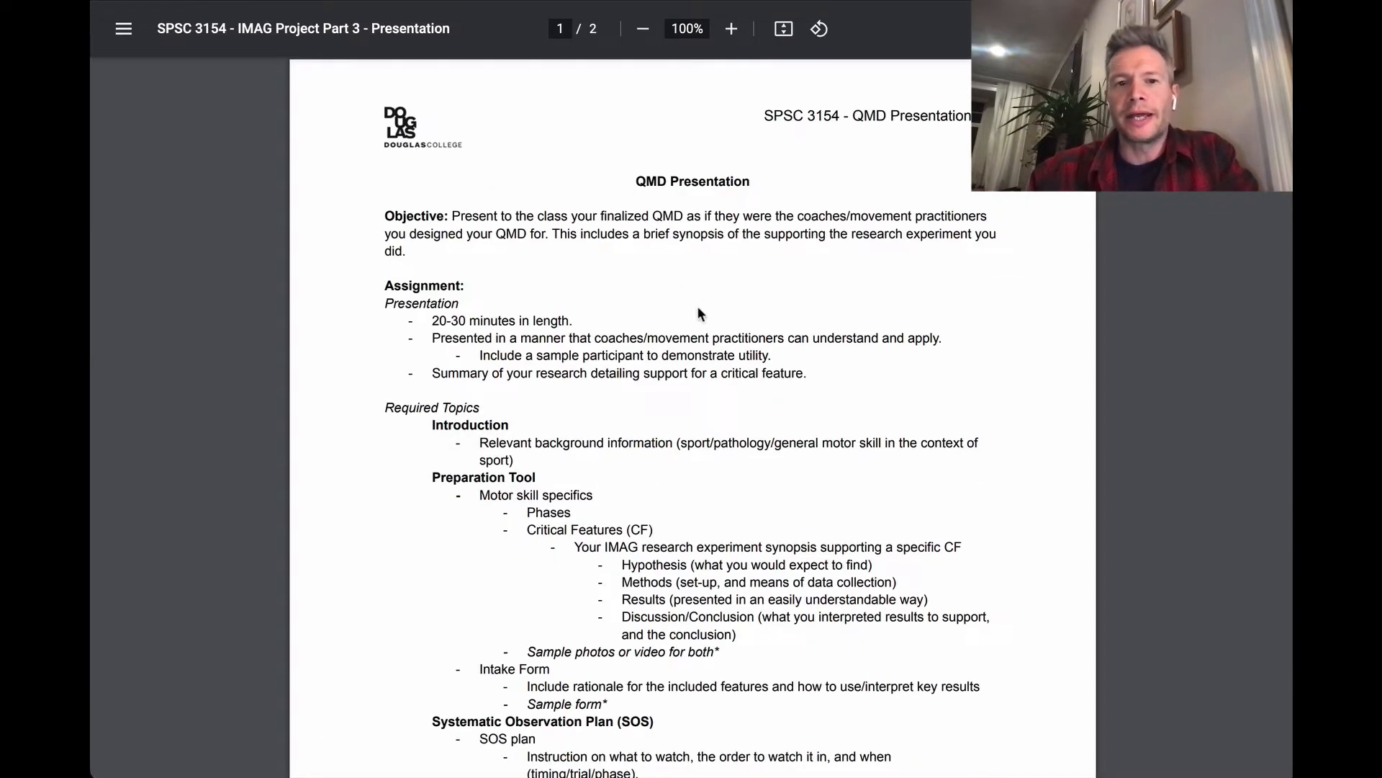
mouse_move(540, 289)
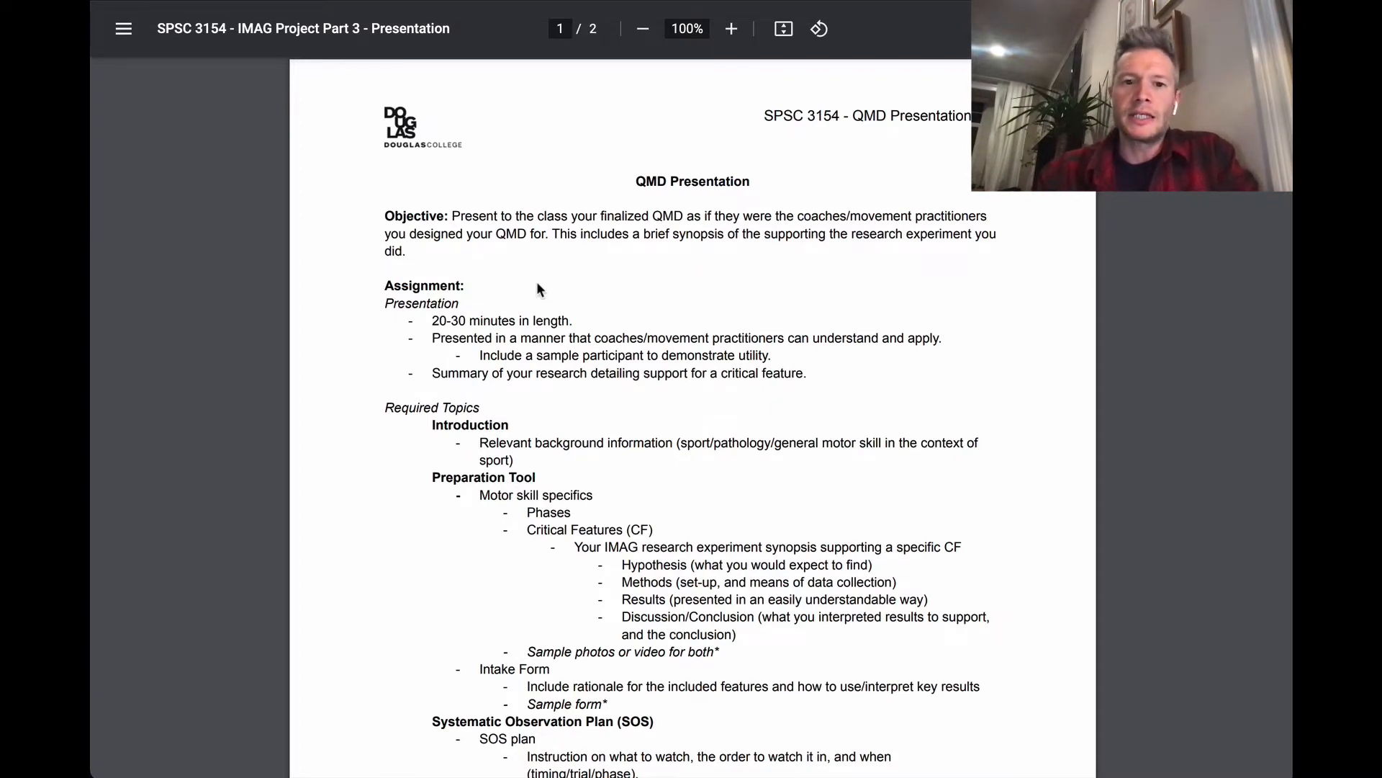
scroll("down", 3)
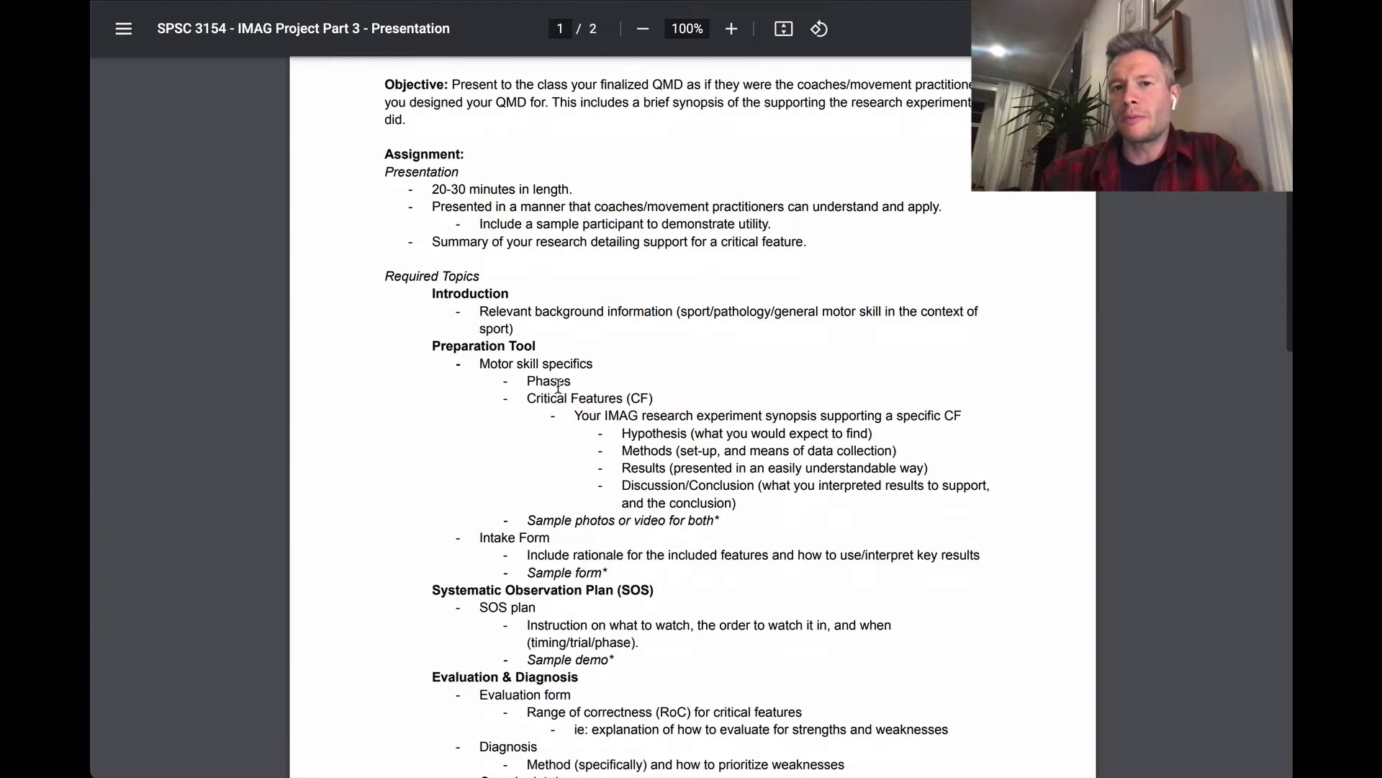
scroll("down", 3)
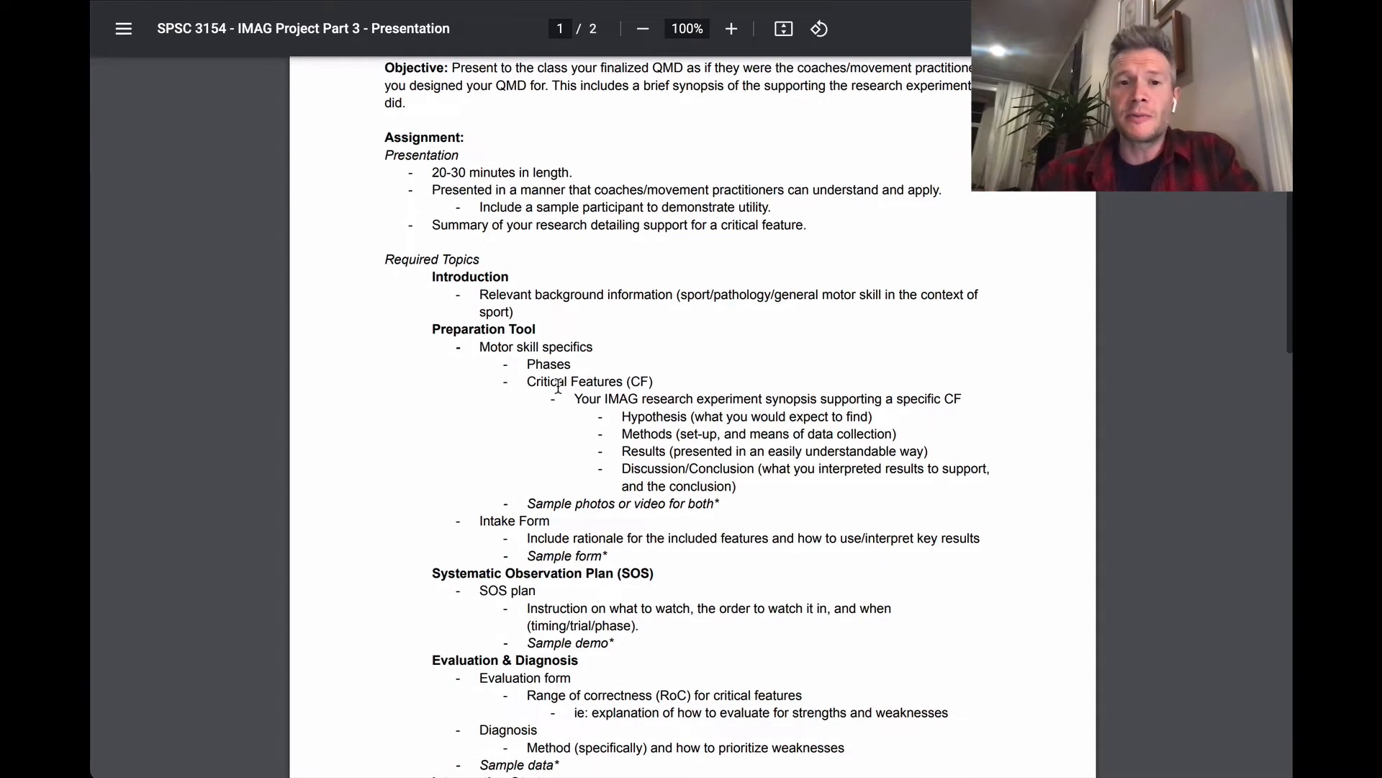
scroll("down", 3)
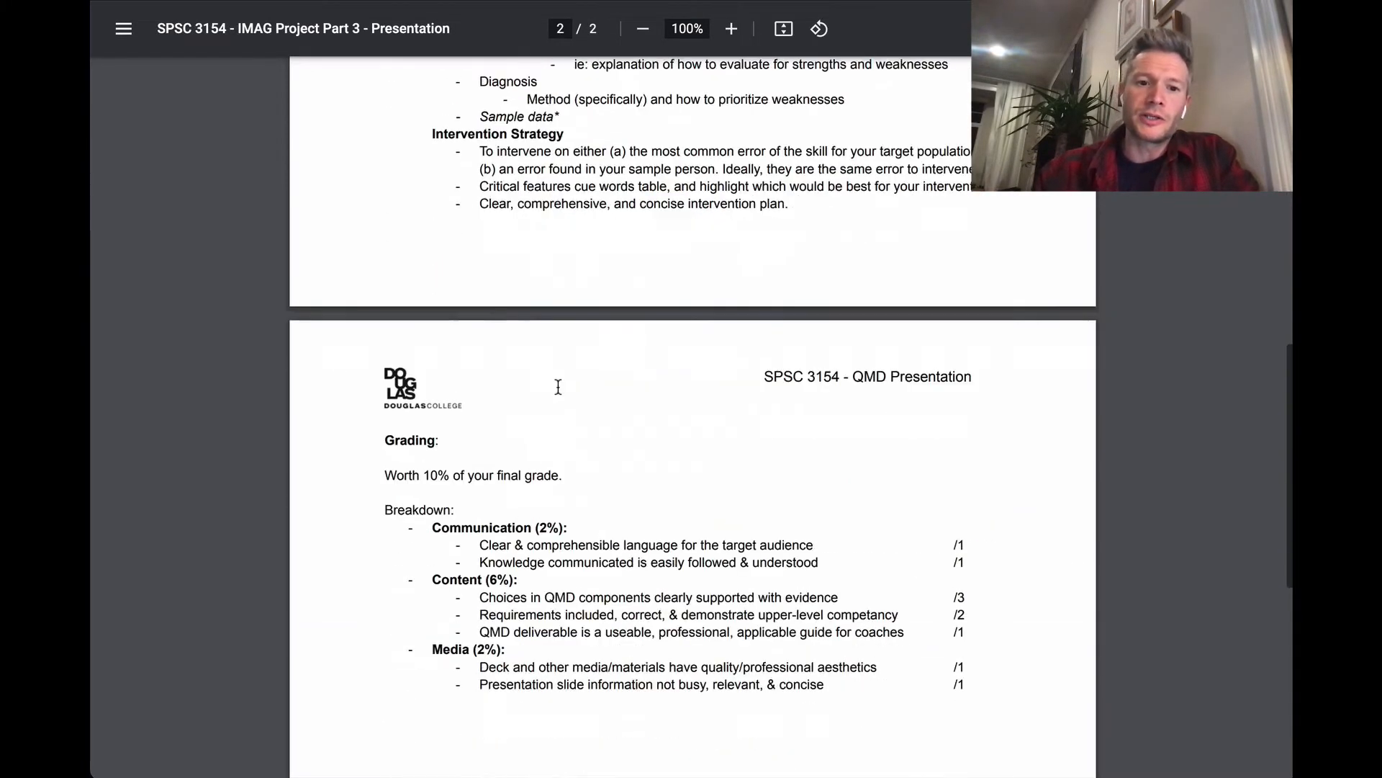
scroll("down", 3)
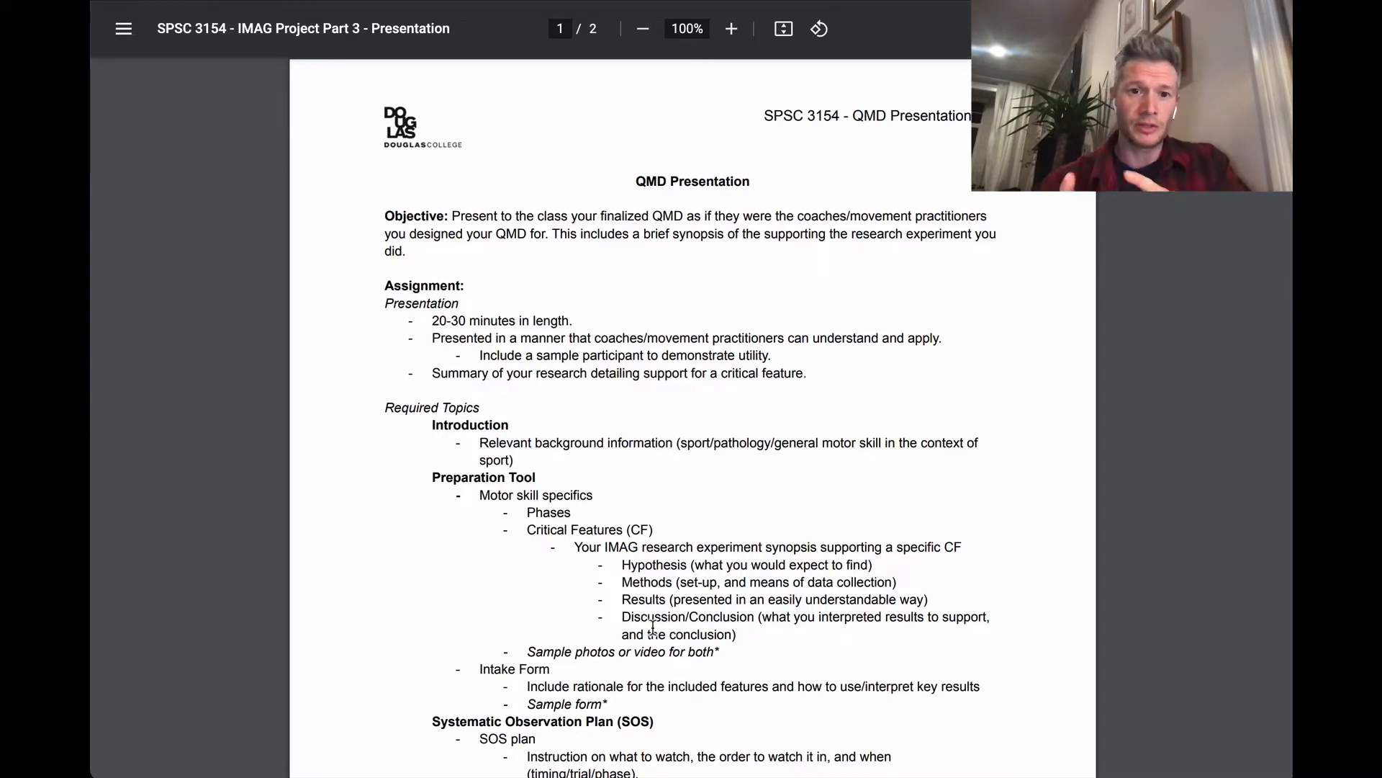
mouse_move(457, 293)
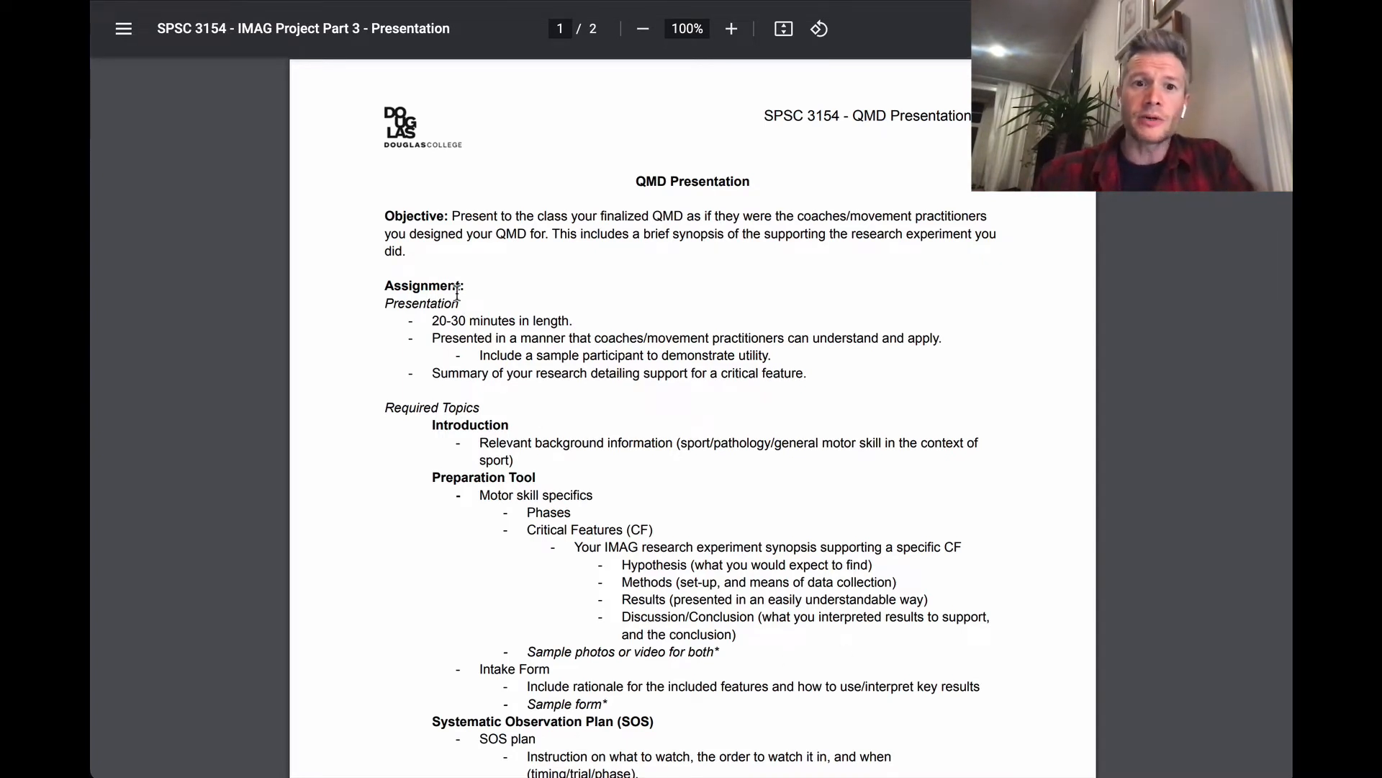
scroll("down", 3)
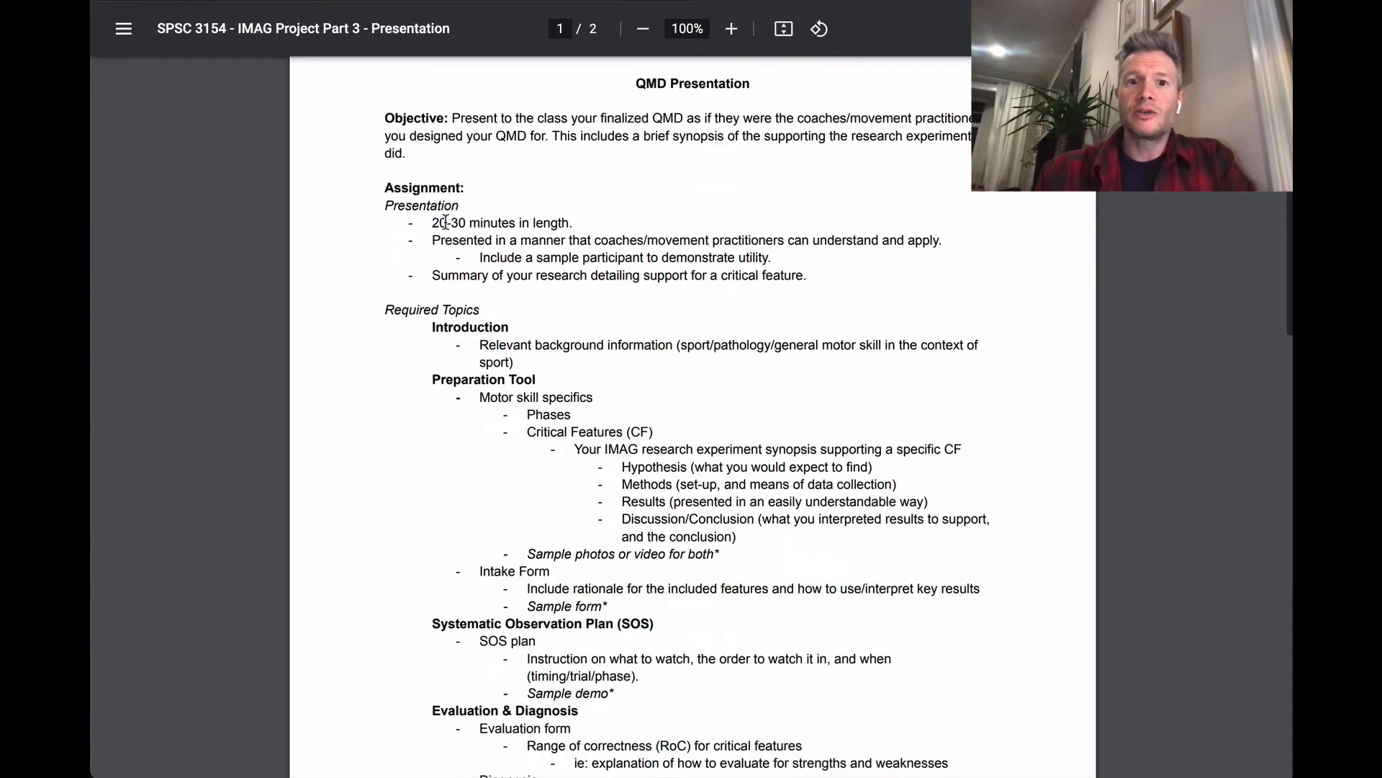
scroll("down", 3)
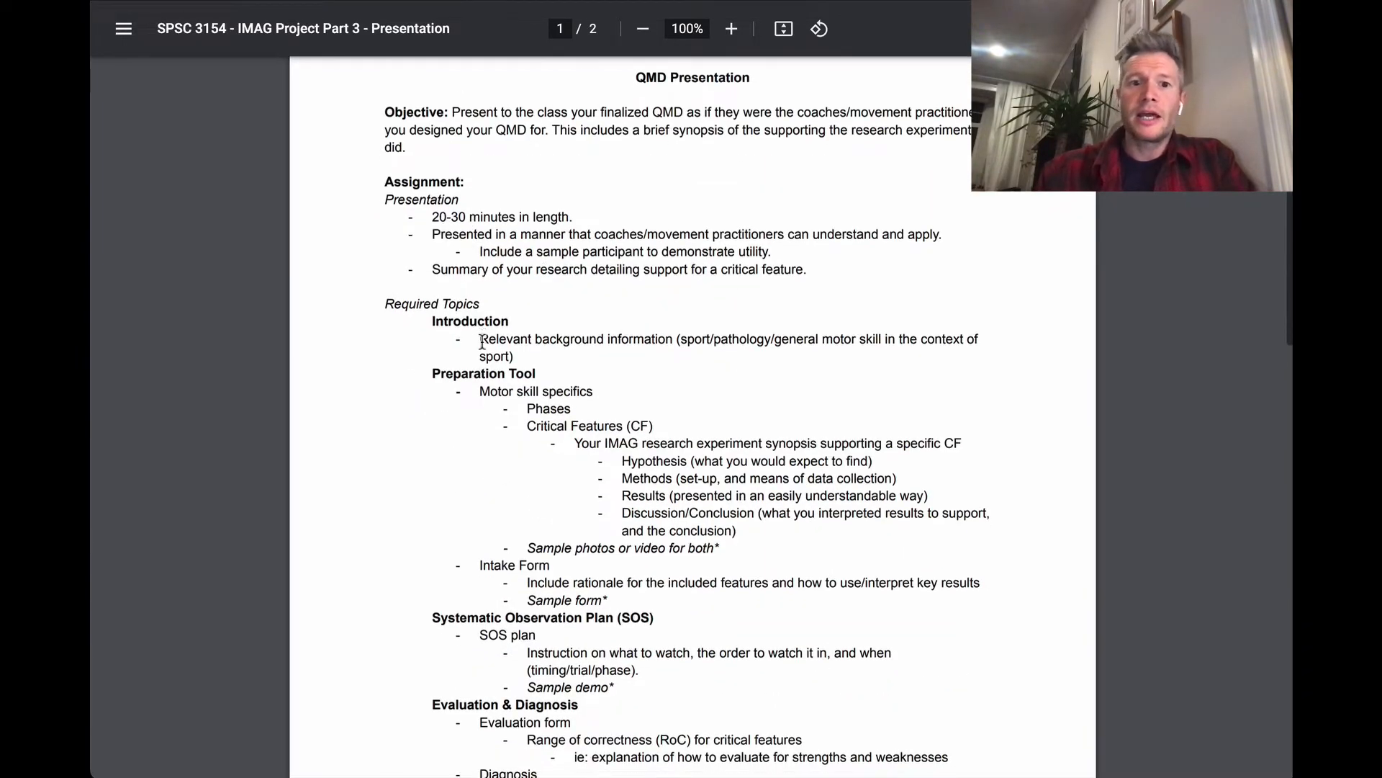
scroll("down", 3)
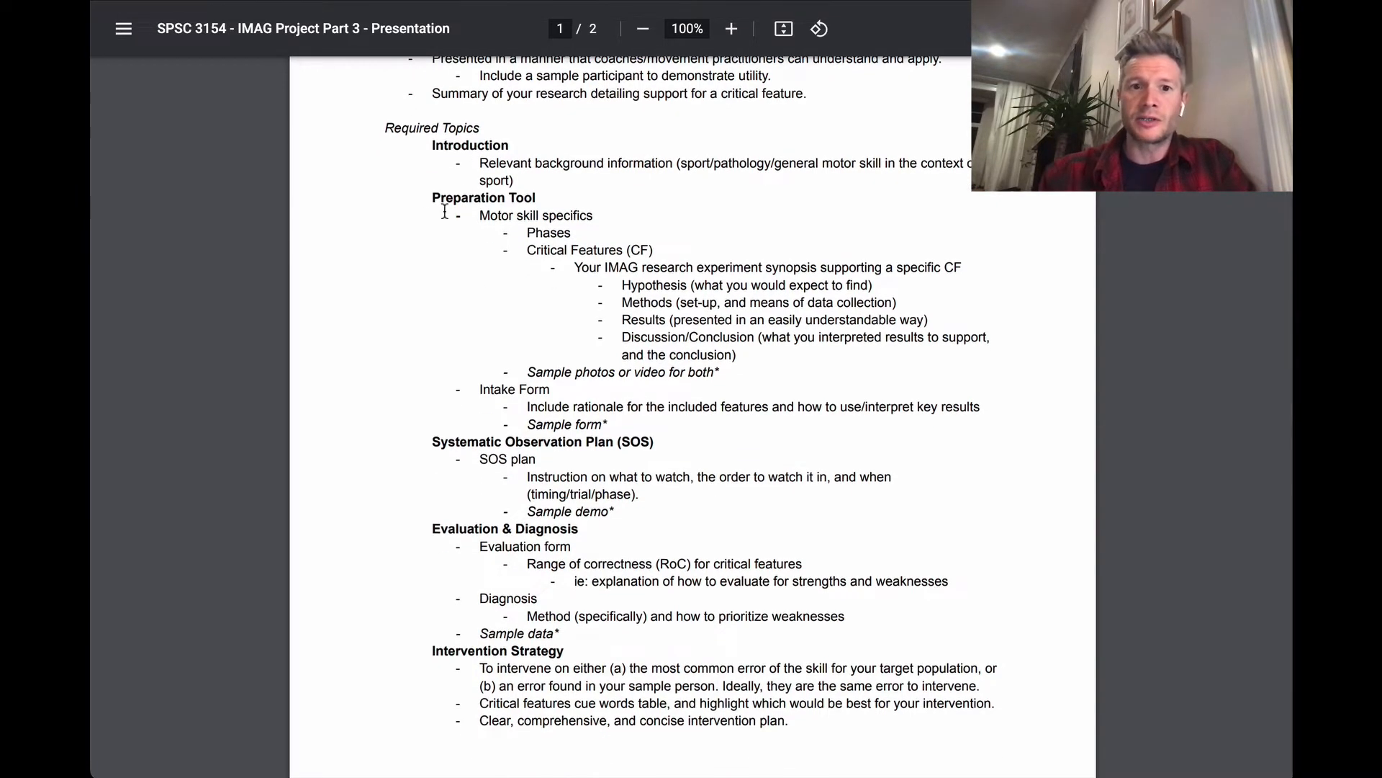
mouse_move(548, 499)
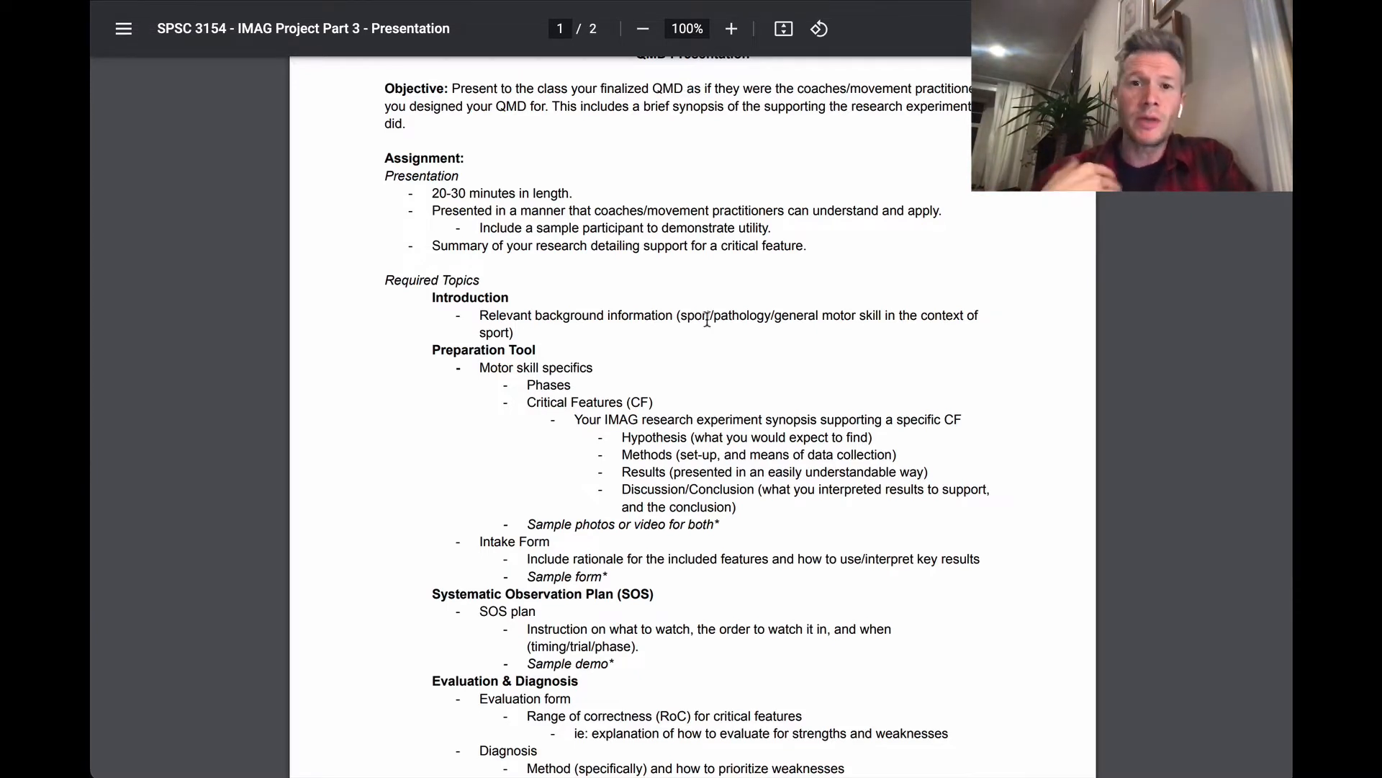
scroll("down", 3)
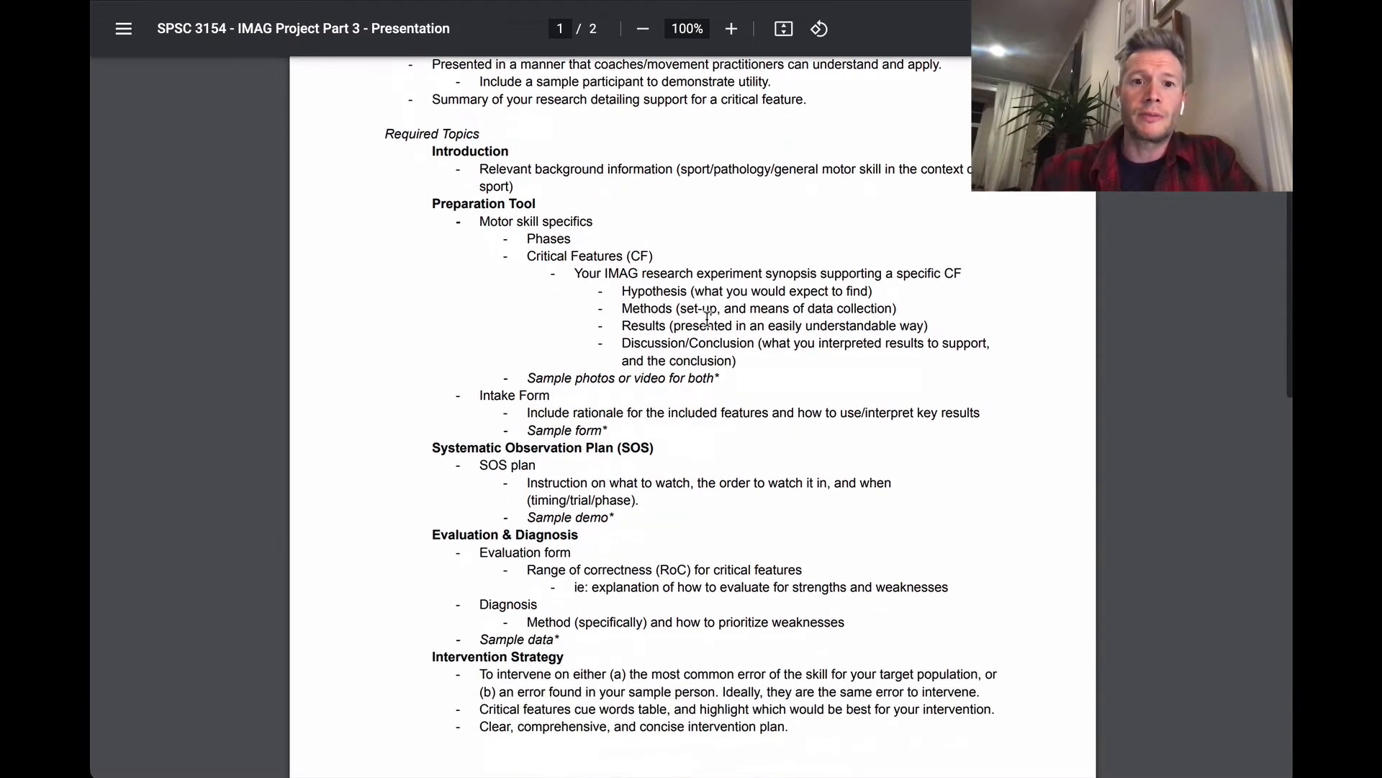
scroll("down", 3)
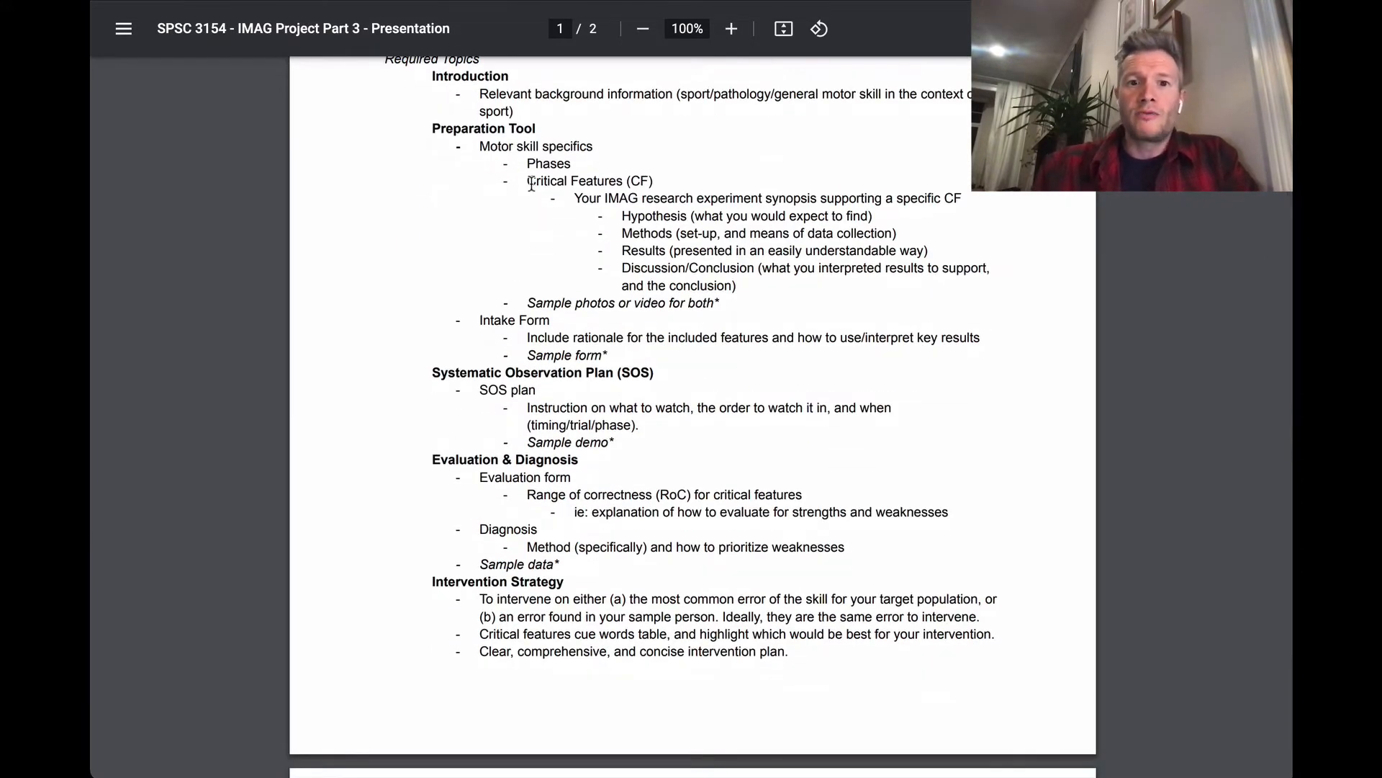
mouse_move(429, 134)
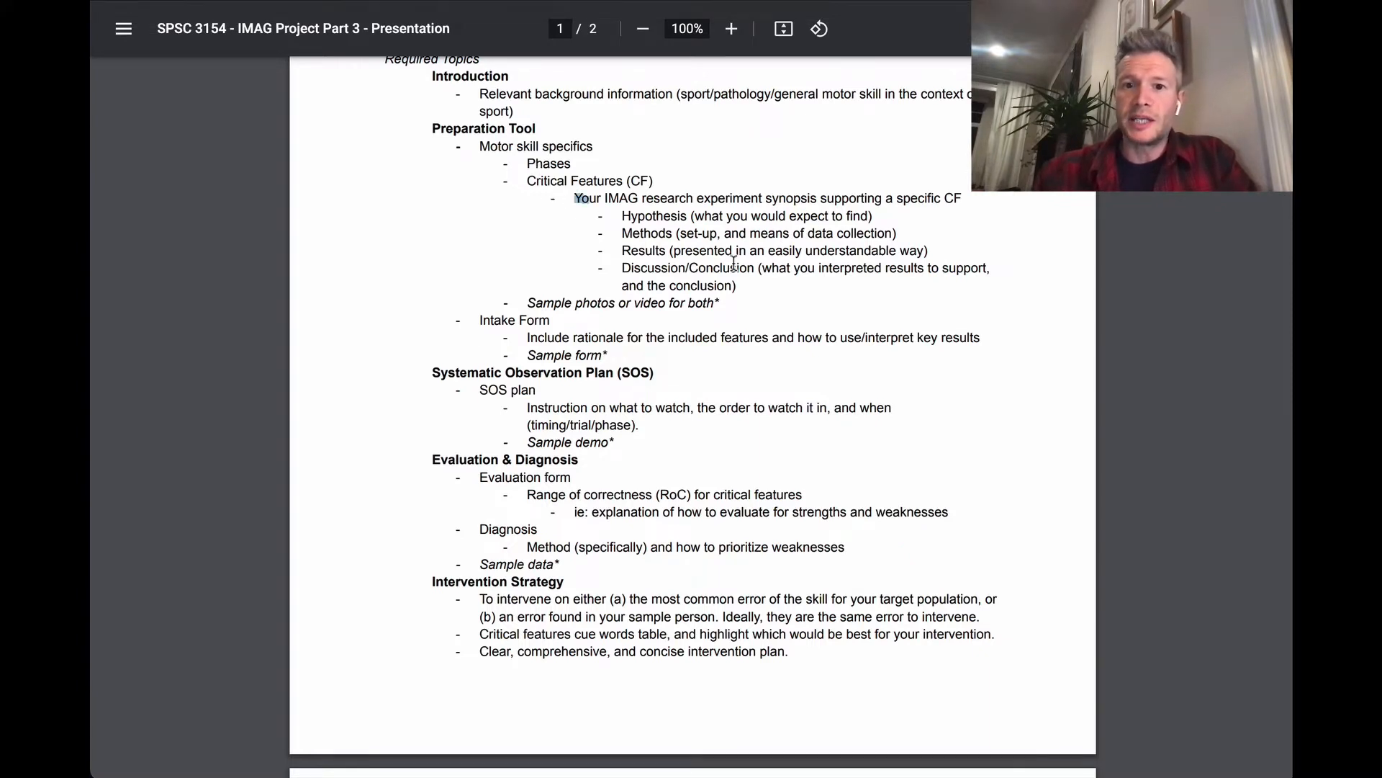
left_click_drag(574, 198, 741, 285)
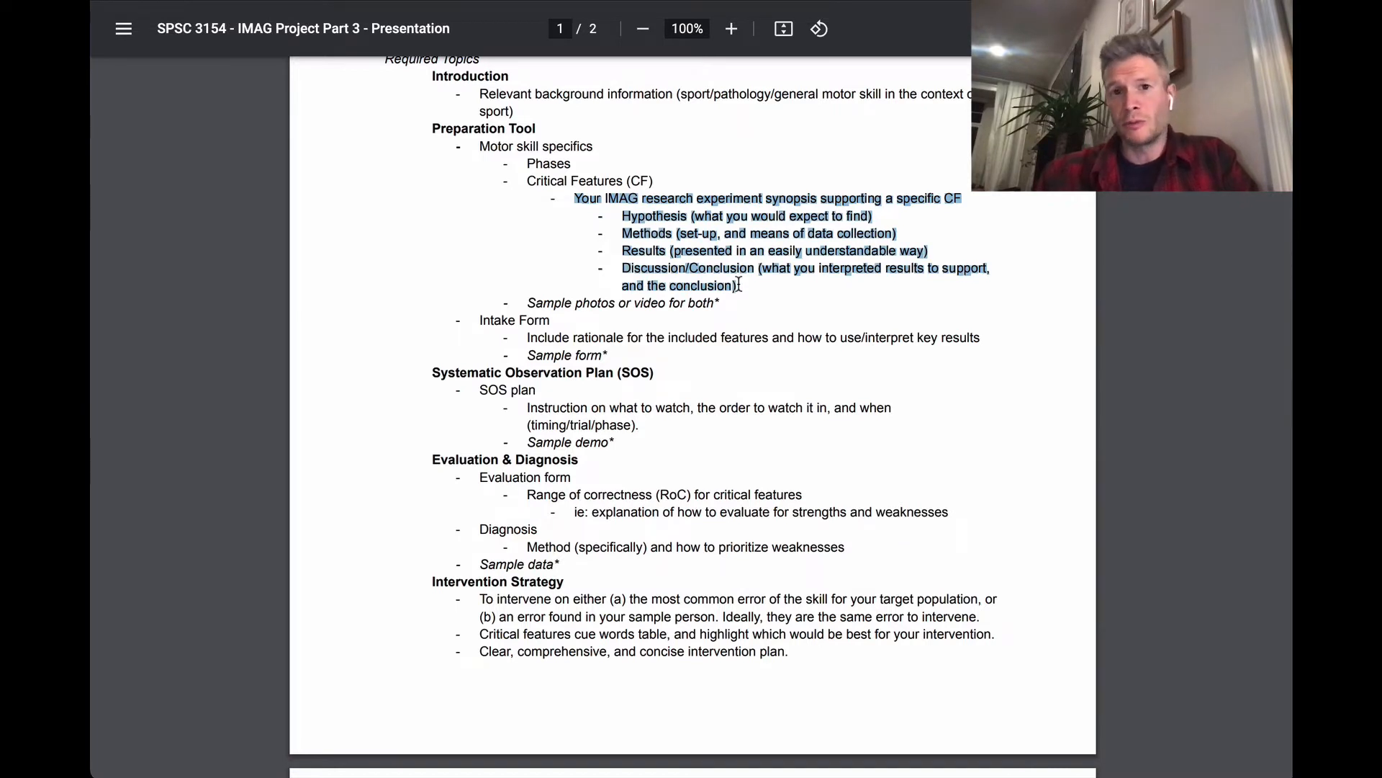
left_click(583, 176)
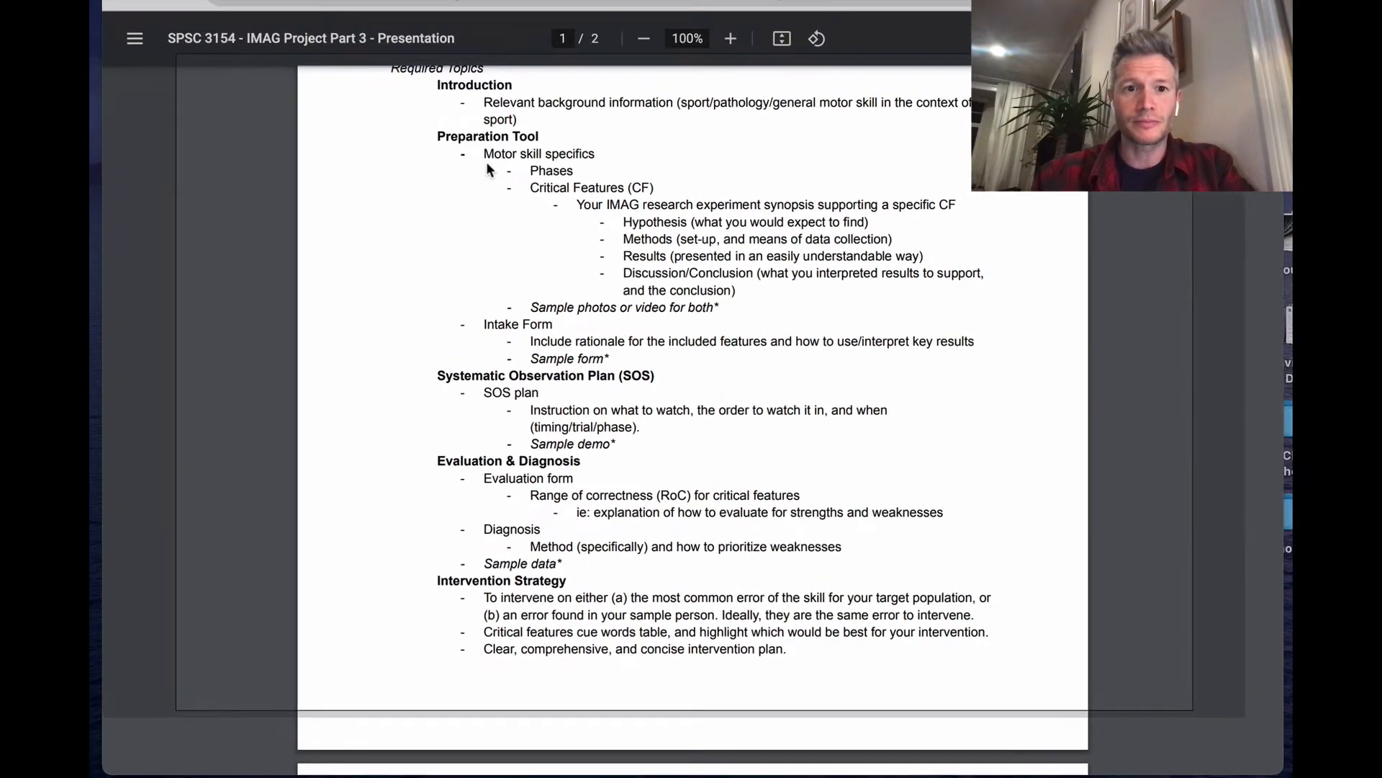
Scroll past the grading page to reach the handwritten Format #1 and Format #2 note
scroll("down", 3)
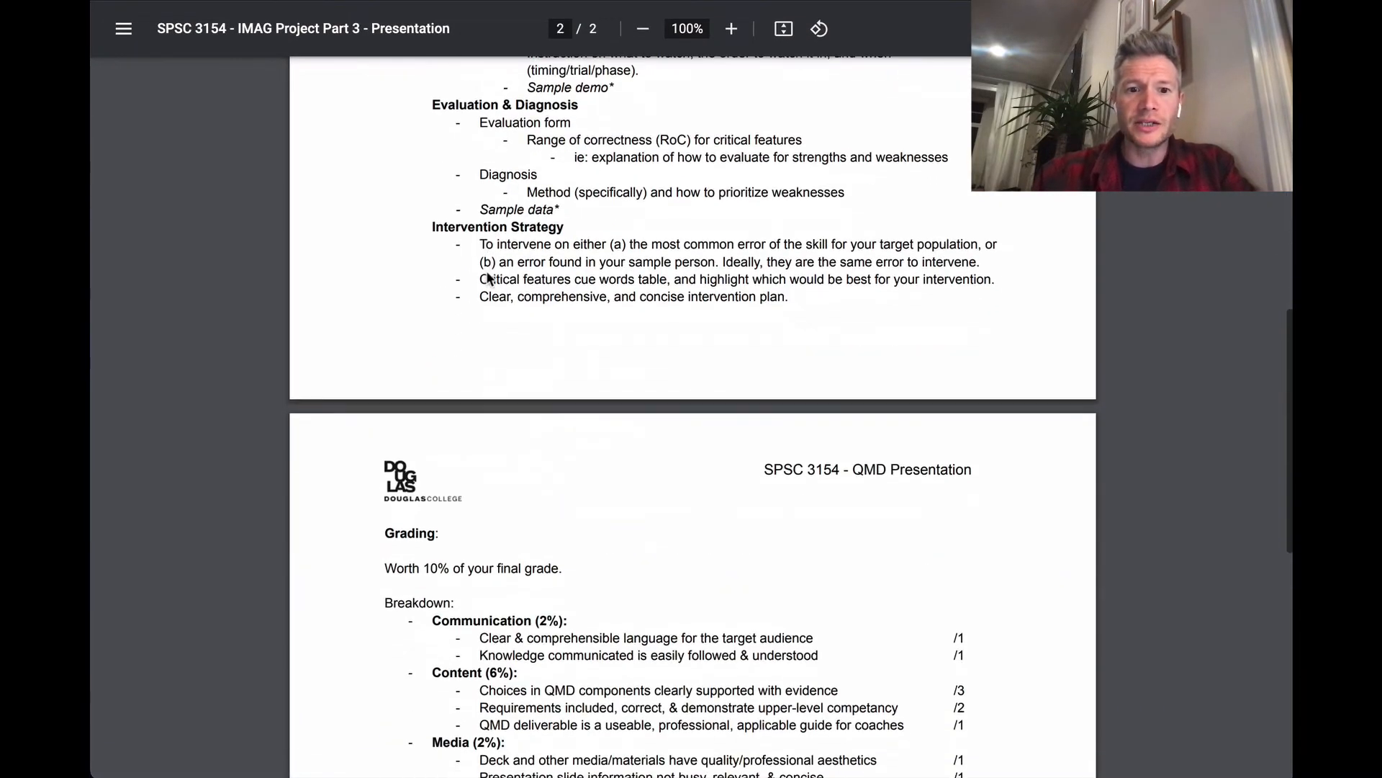
scroll("down", 3)
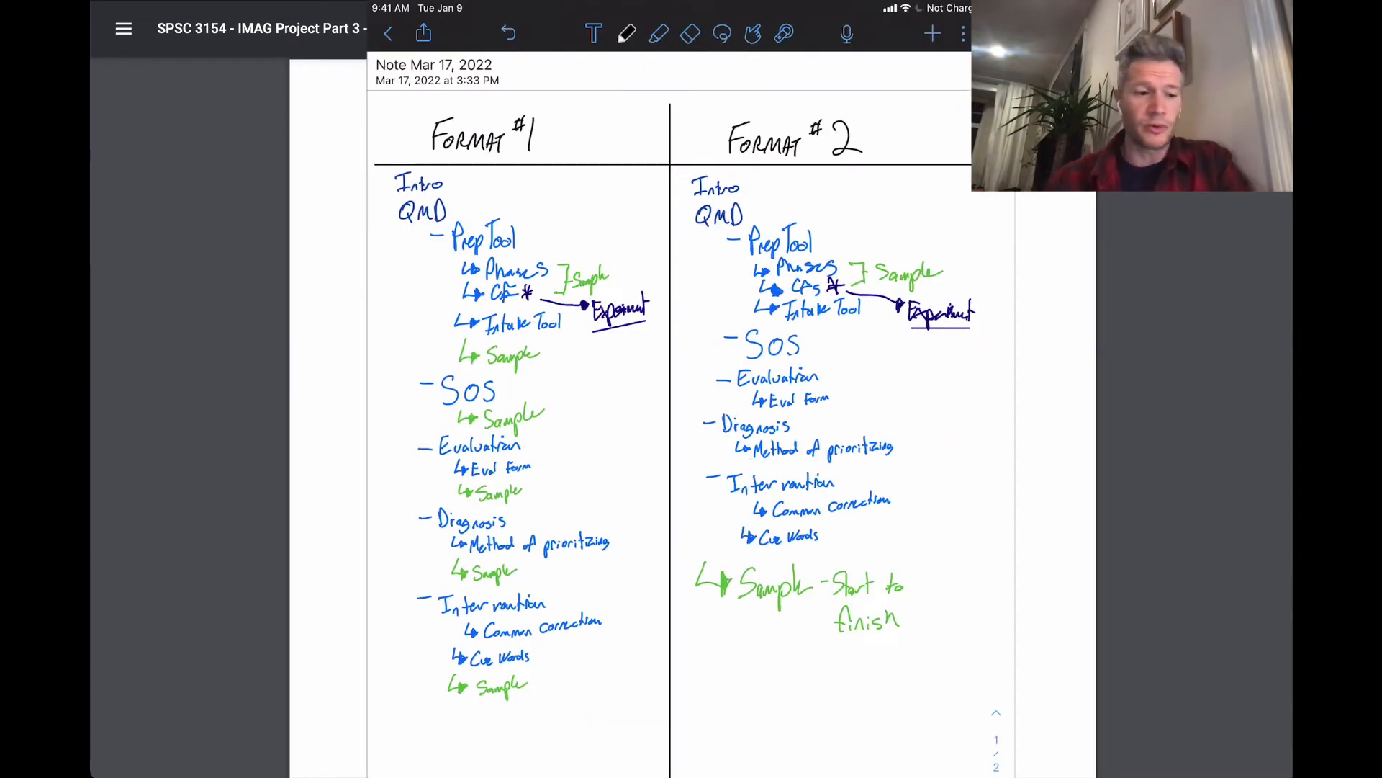
Switch the pen to red ink
left_click(626, 34)
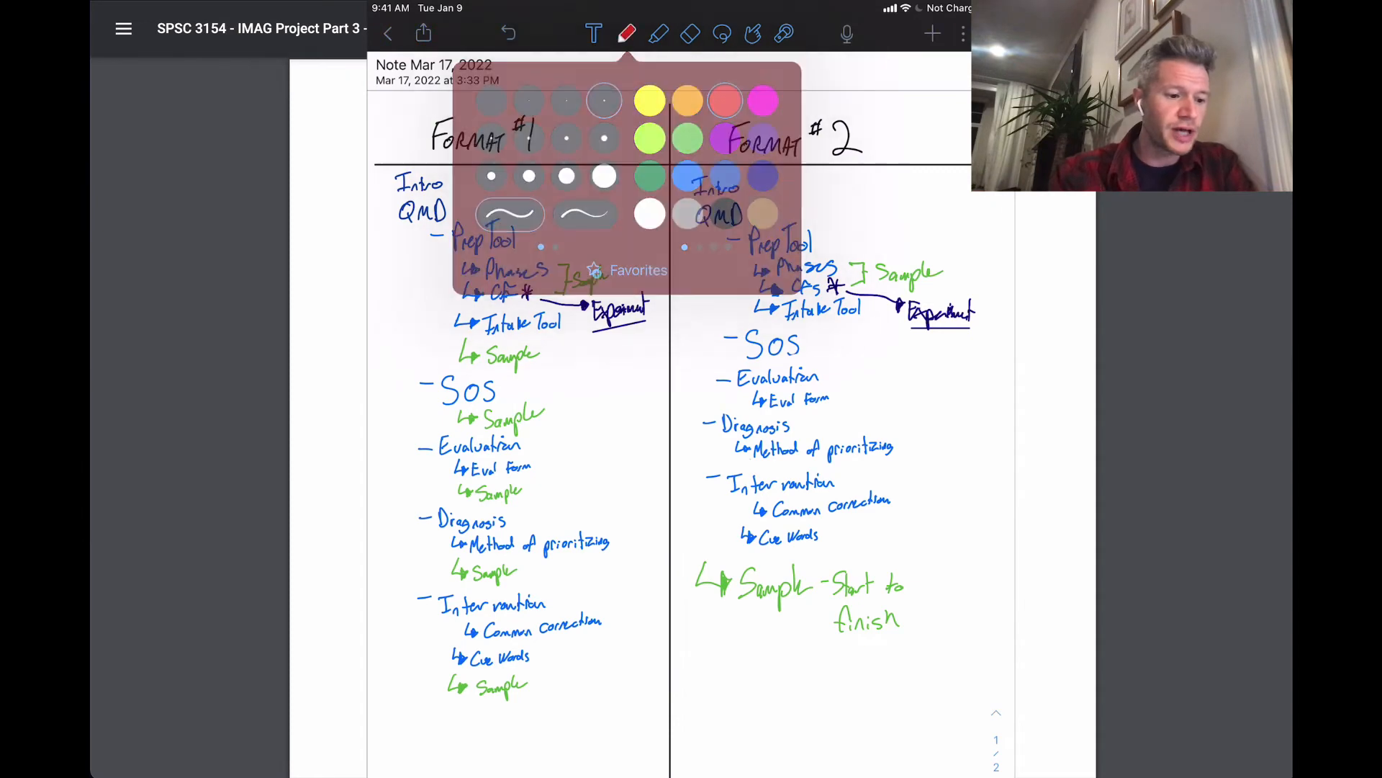
left_click(627, 33)
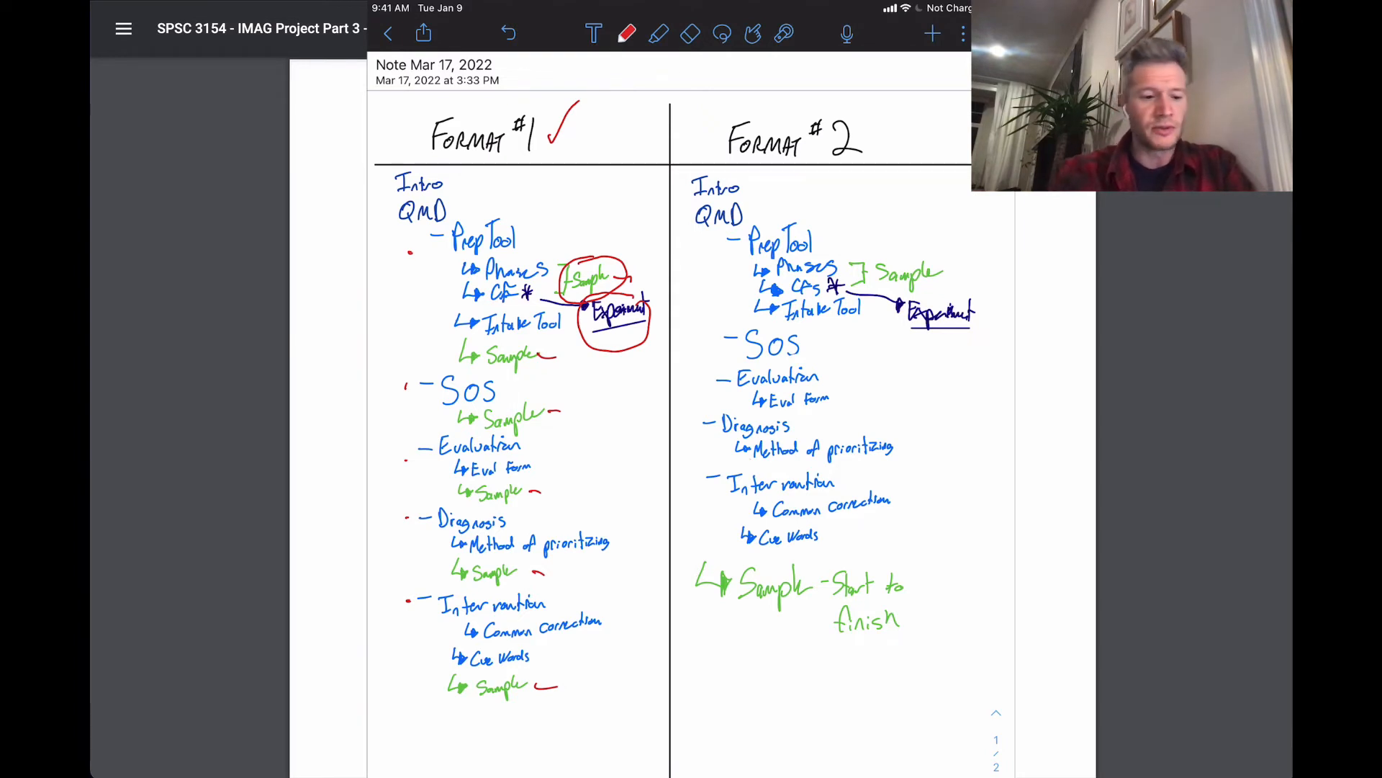
Tick Format #2, mark Prep Tool, bracket its sections, and box the start-to-finish sample
left_click_drag(873, 106, 912, 141)
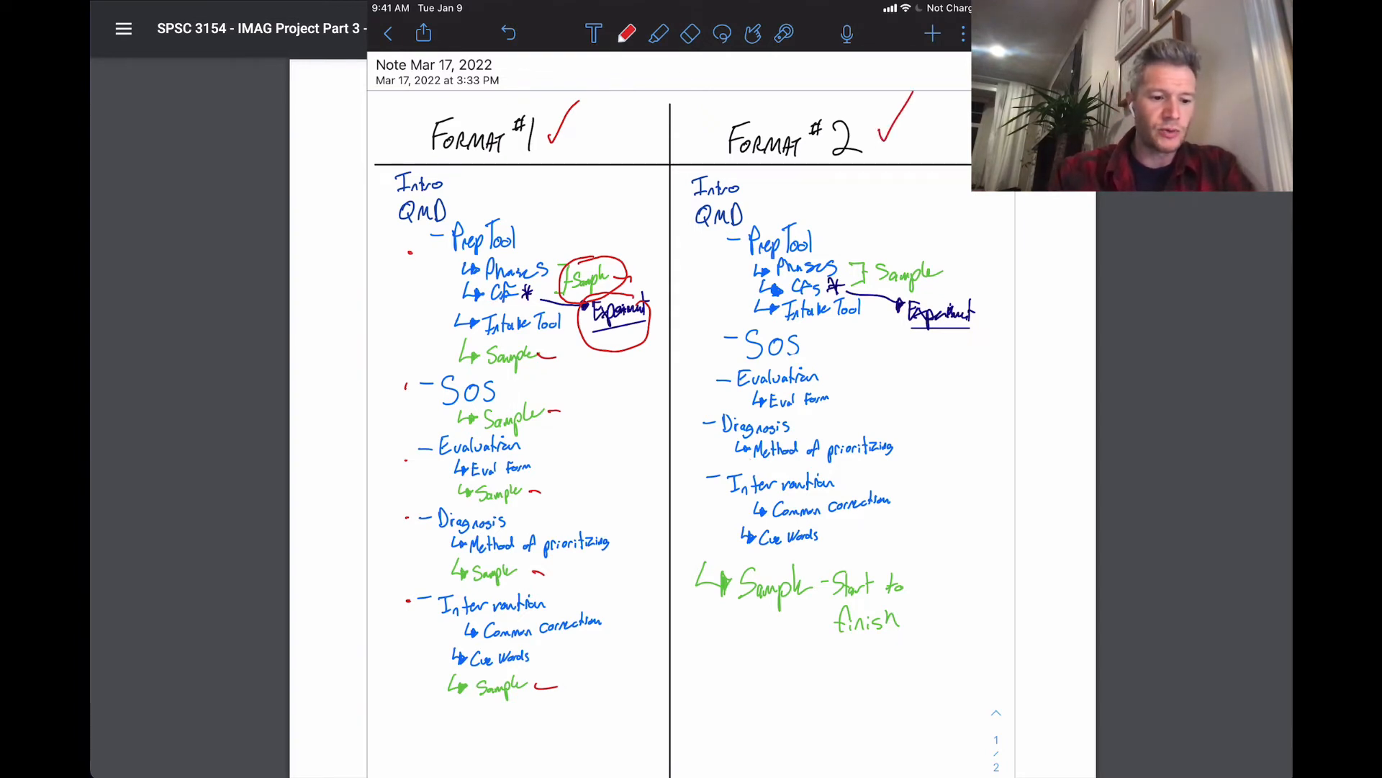
left_click_drag(692, 245, 732, 245)
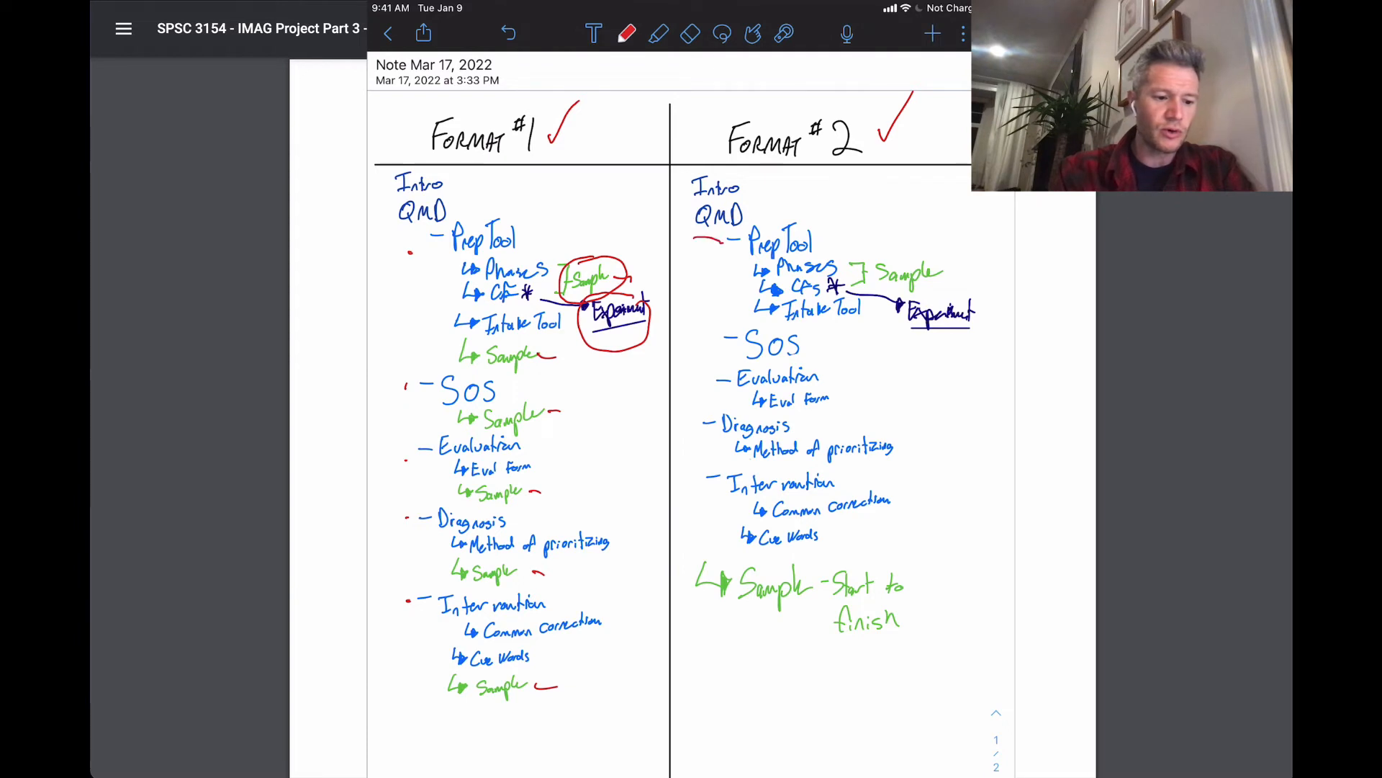
left_click_drag(700, 256, 701, 511)
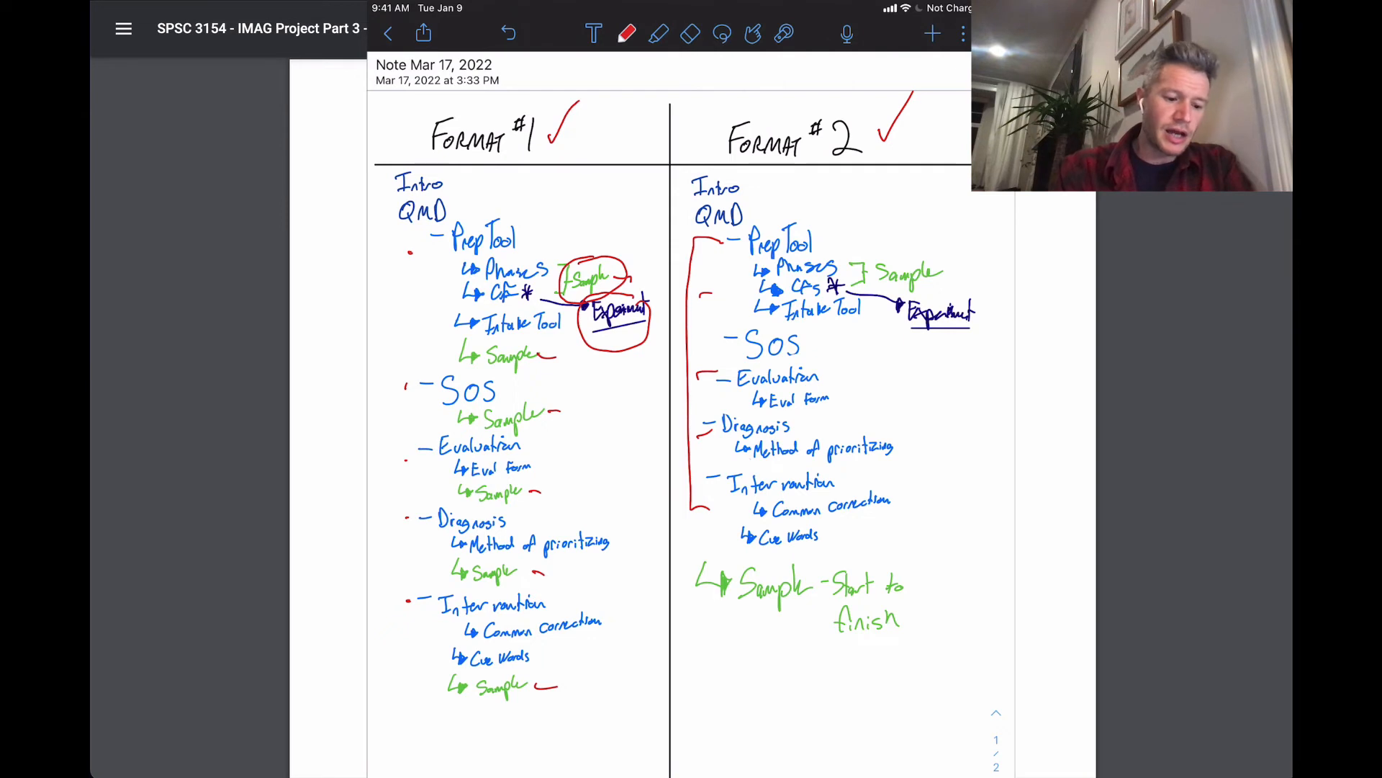
left_click_drag(688, 546, 952, 687)
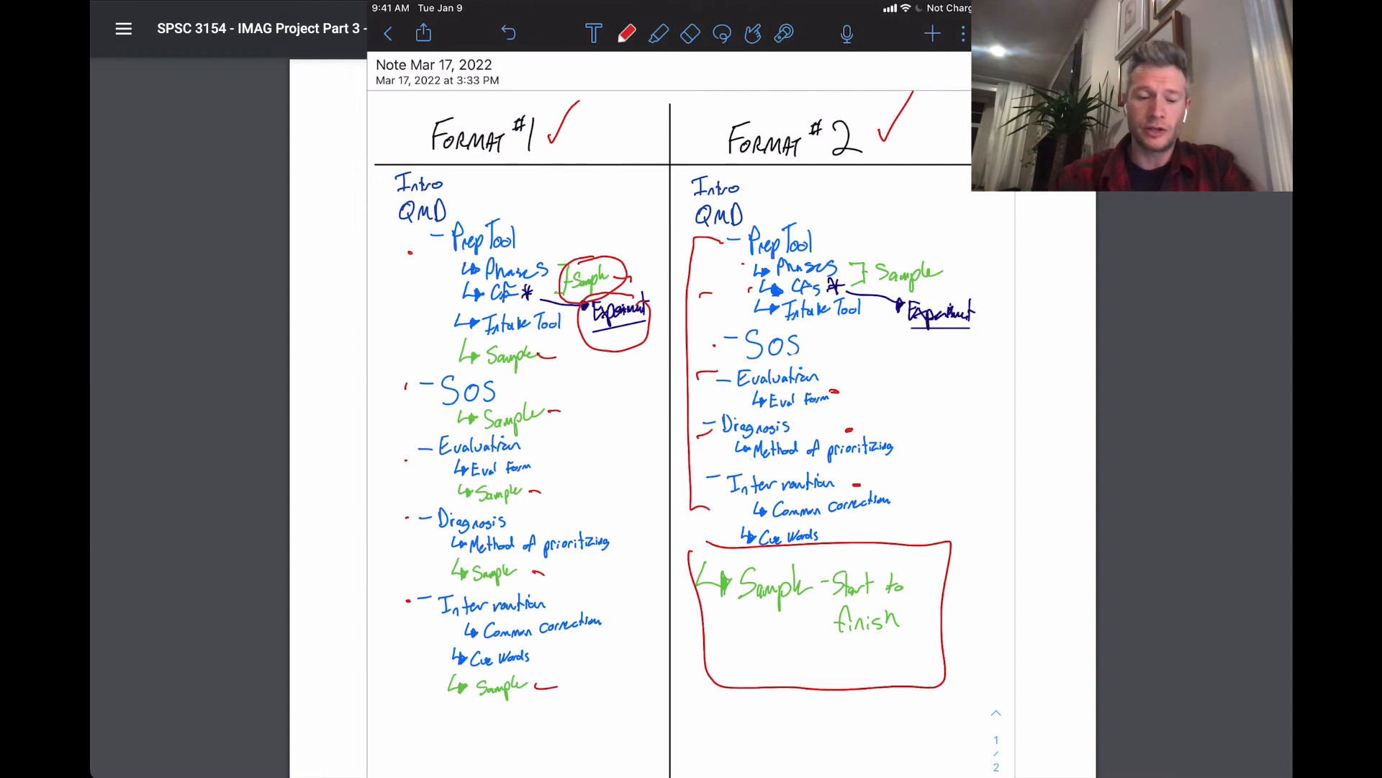
Stroke inside the sample box, then loop around Phases, CFs, Sample and Experiment
left_click_drag(732, 644, 802, 657)
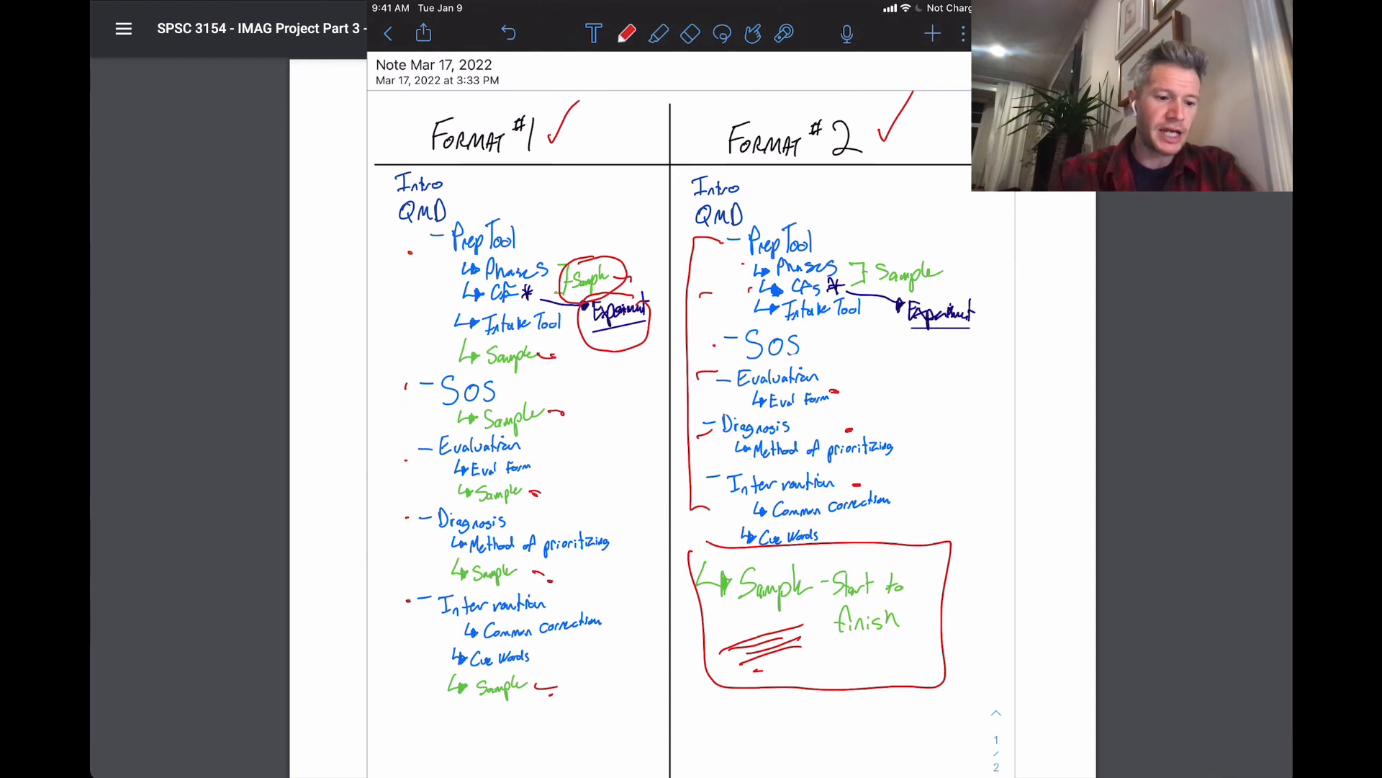
left_click_drag(749, 264, 847, 309)
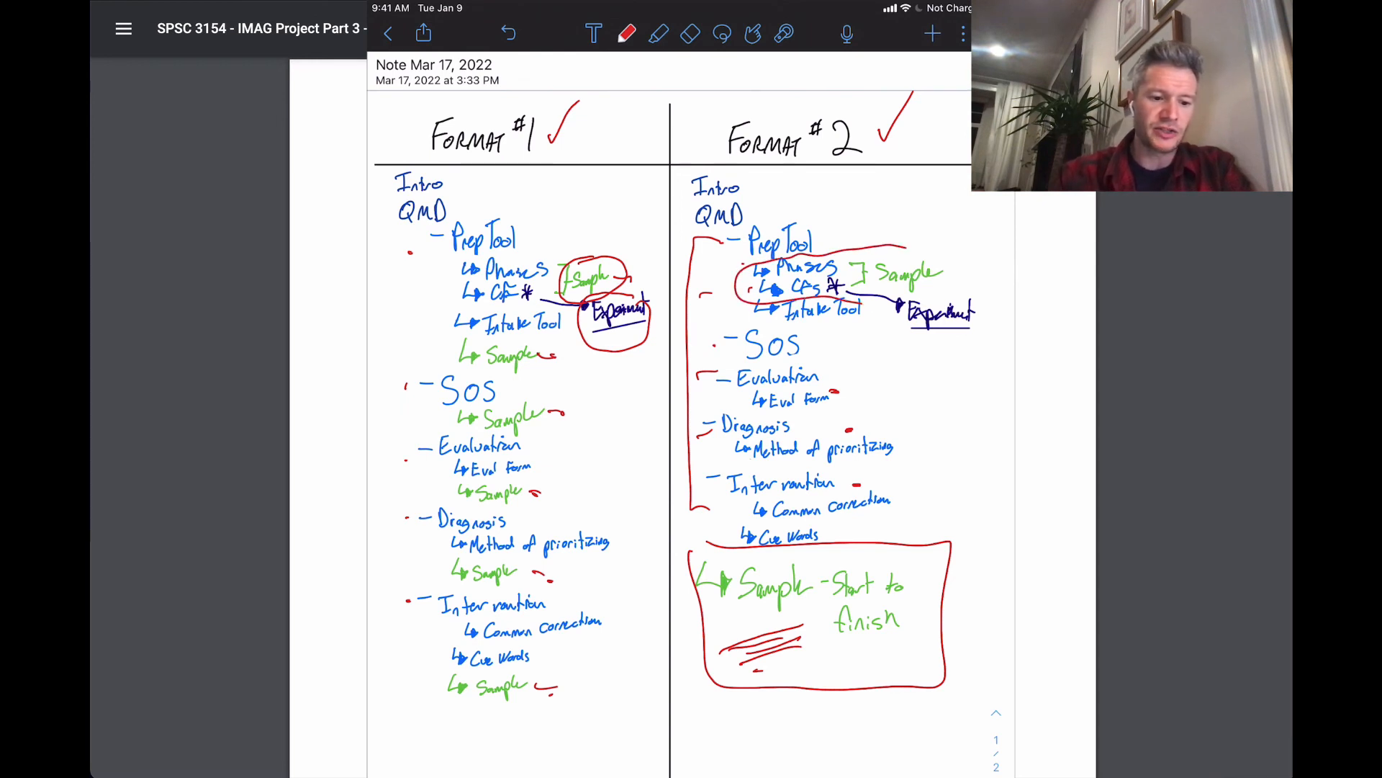
left_click_drag(890, 247, 1005, 317)
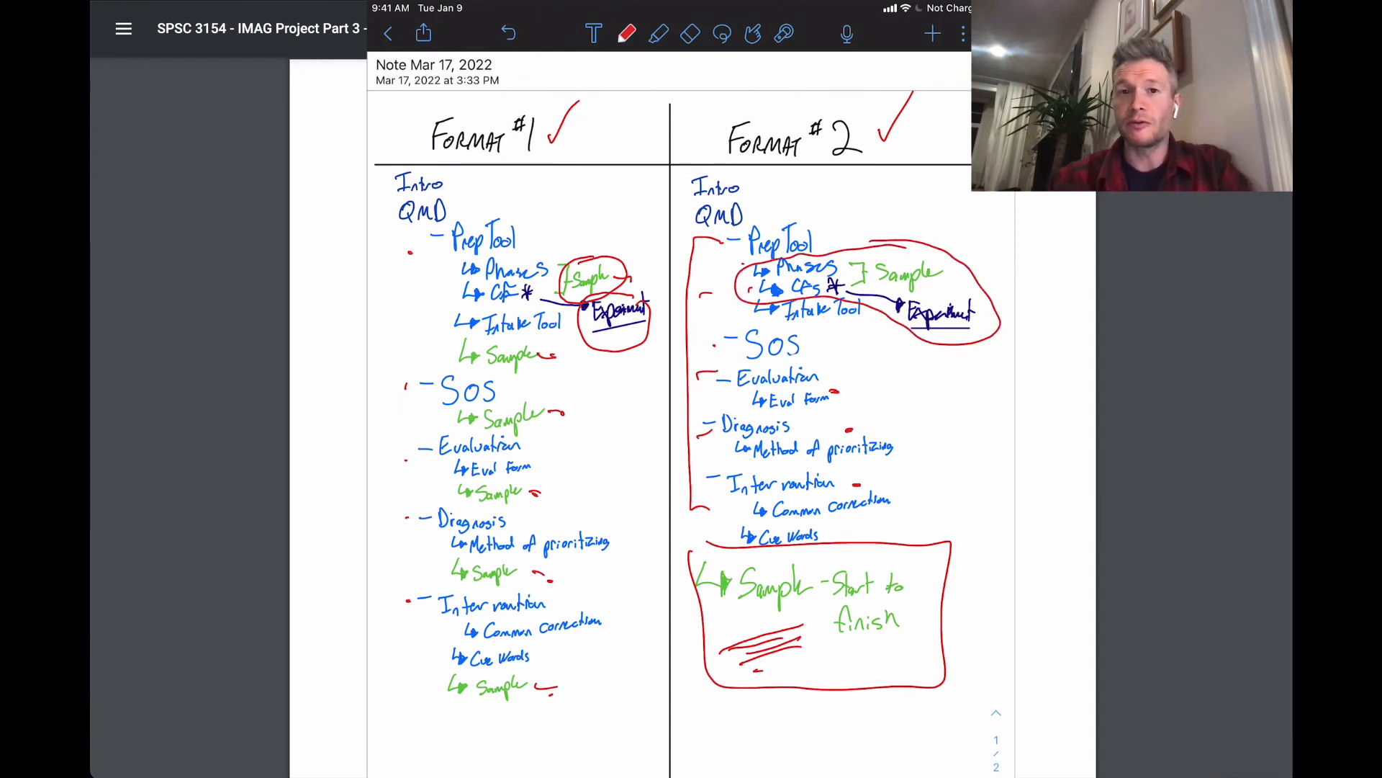